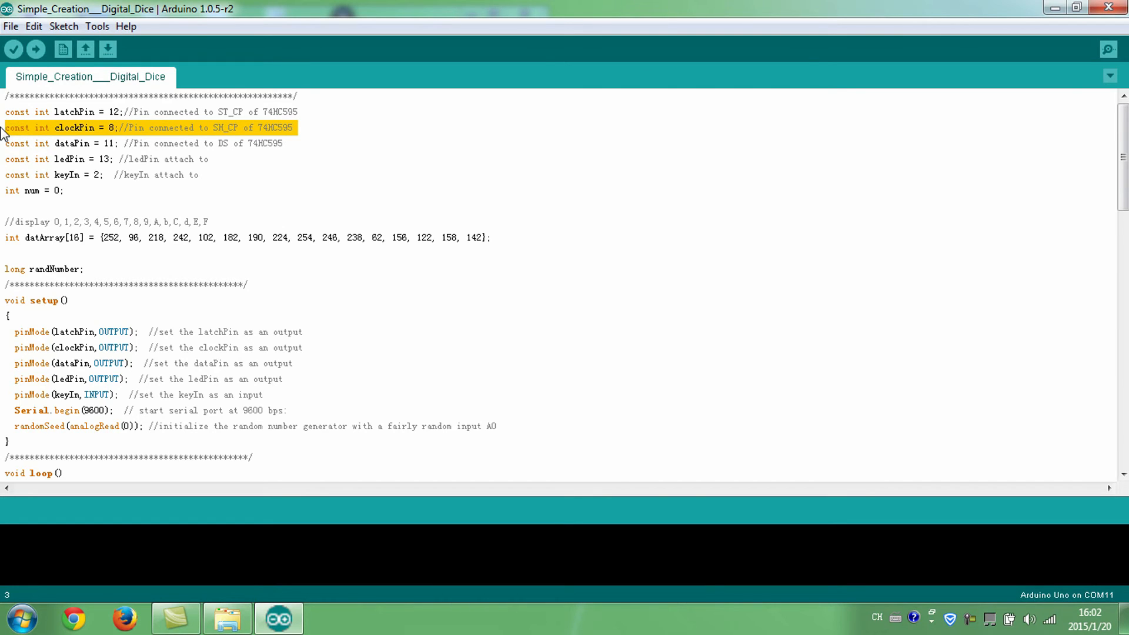
# Highlight the randNumber line and its comment, then verify the Digital Dice sketch
pyautogui.click(137, 144)
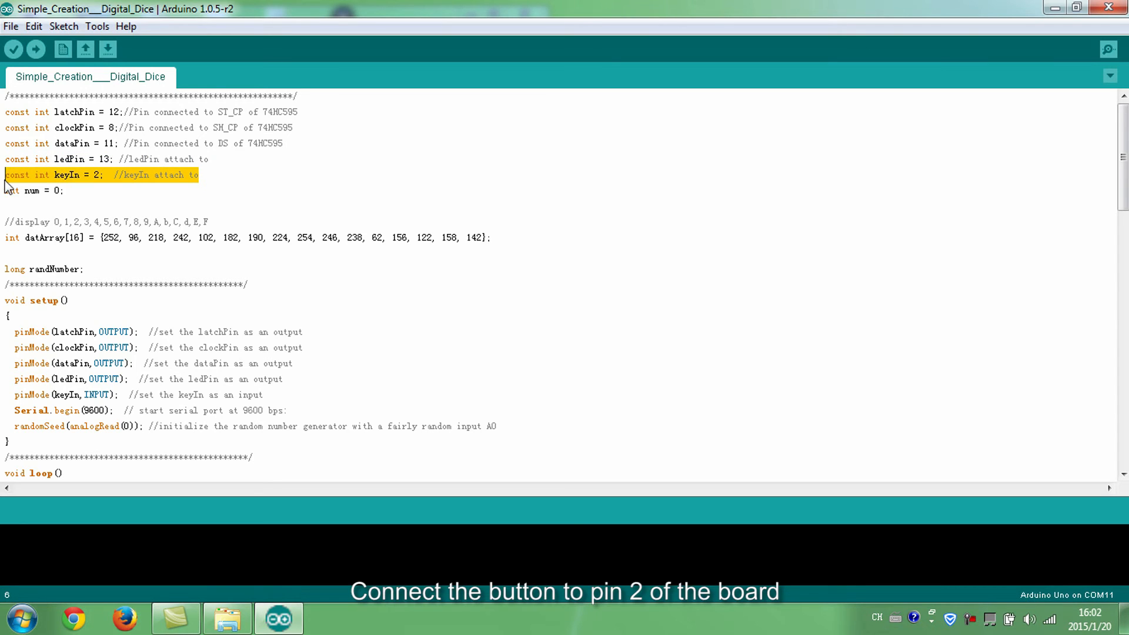
pyautogui.moveTo(260, 186)
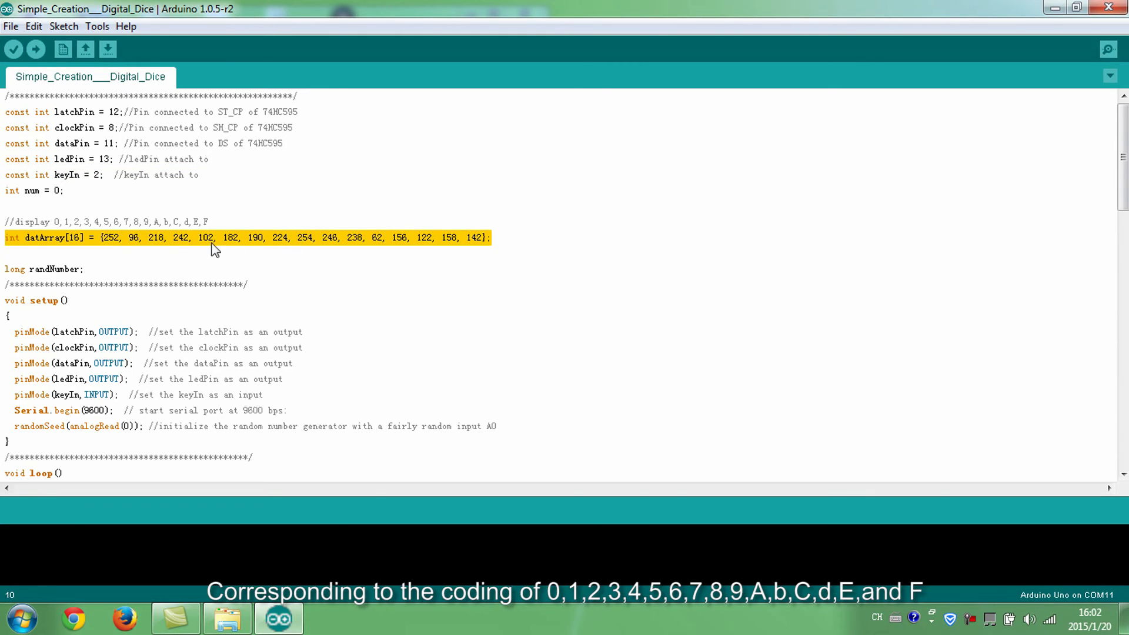
pyautogui.moveTo(177, 248)
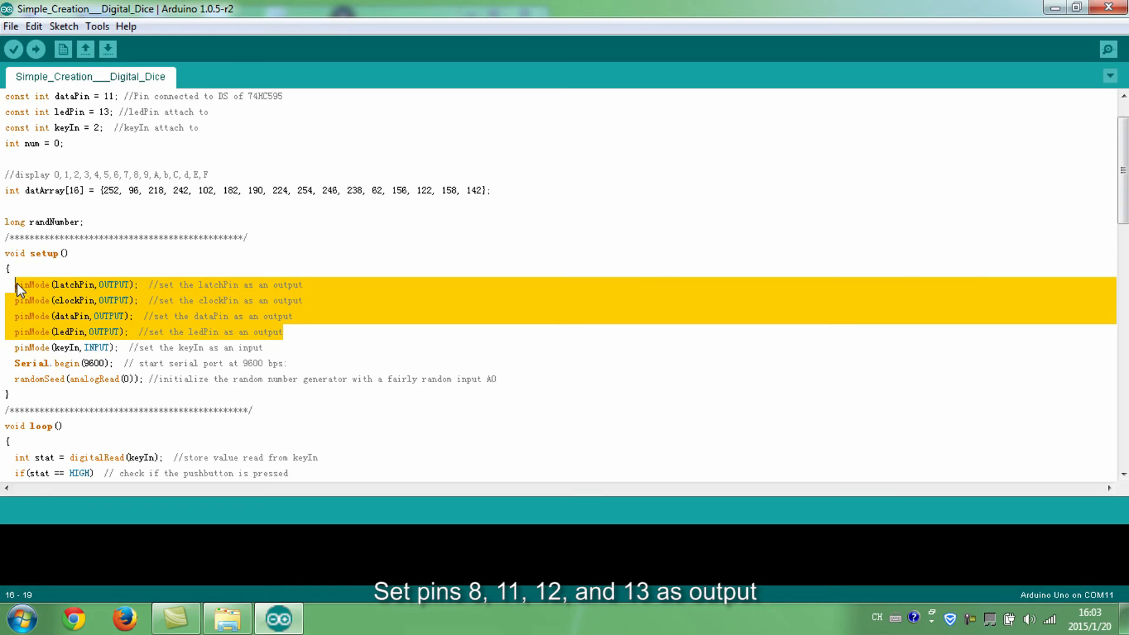
pyautogui.moveTo(419, 312)
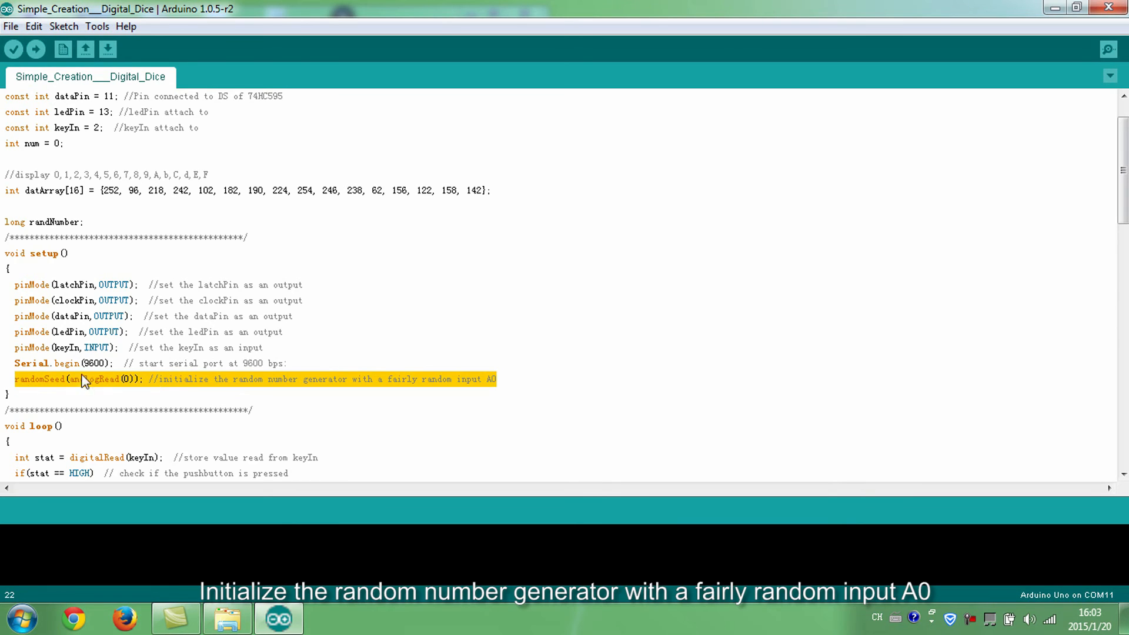
pyautogui.moveTo(129, 395)
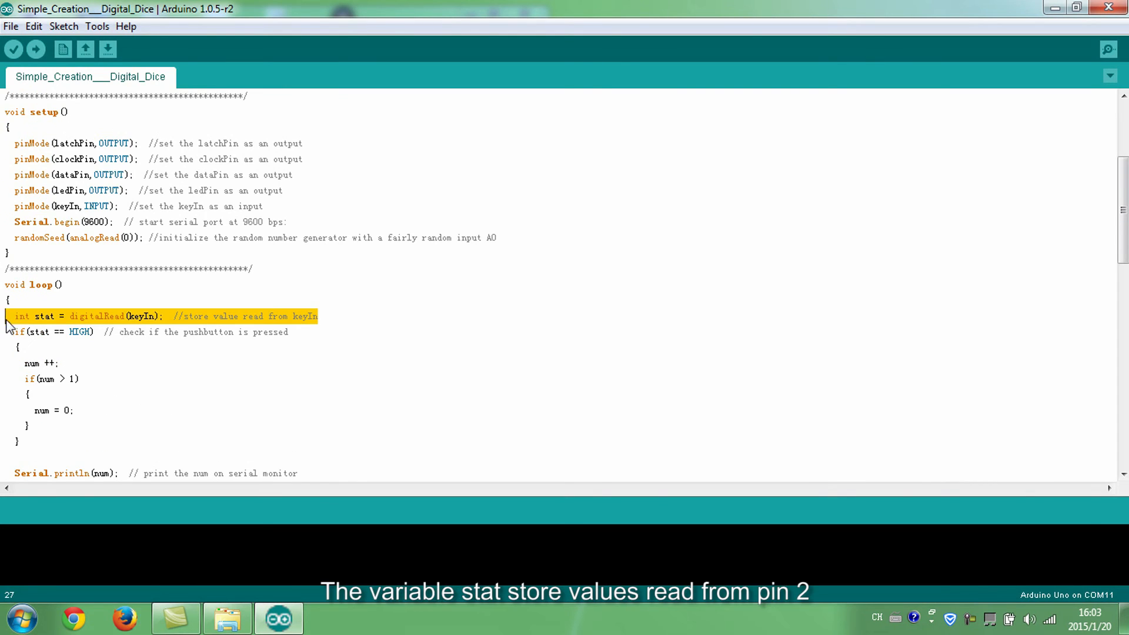
pyautogui.moveTo(154, 327)
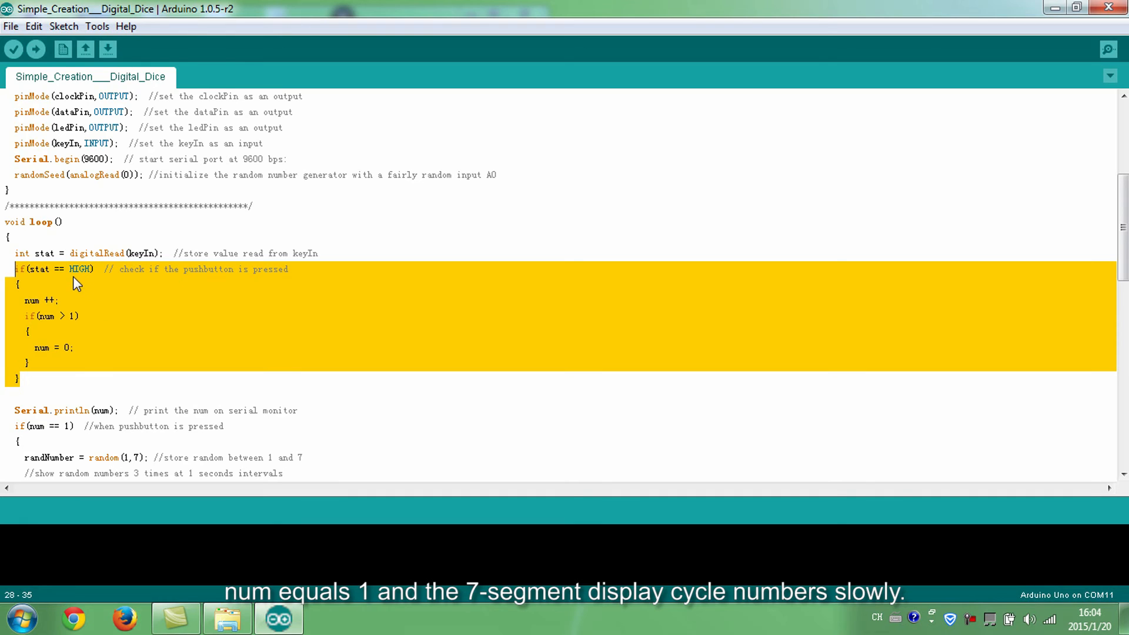
pyautogui.moveTo(113, 329)
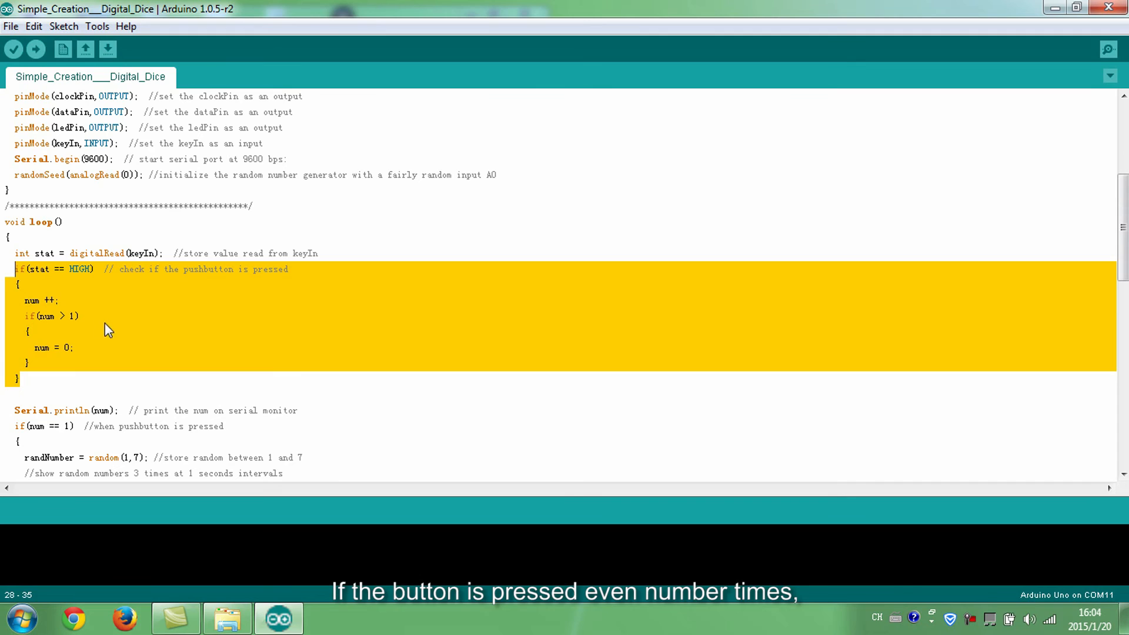
pyautogui.moveTo(90, 318)
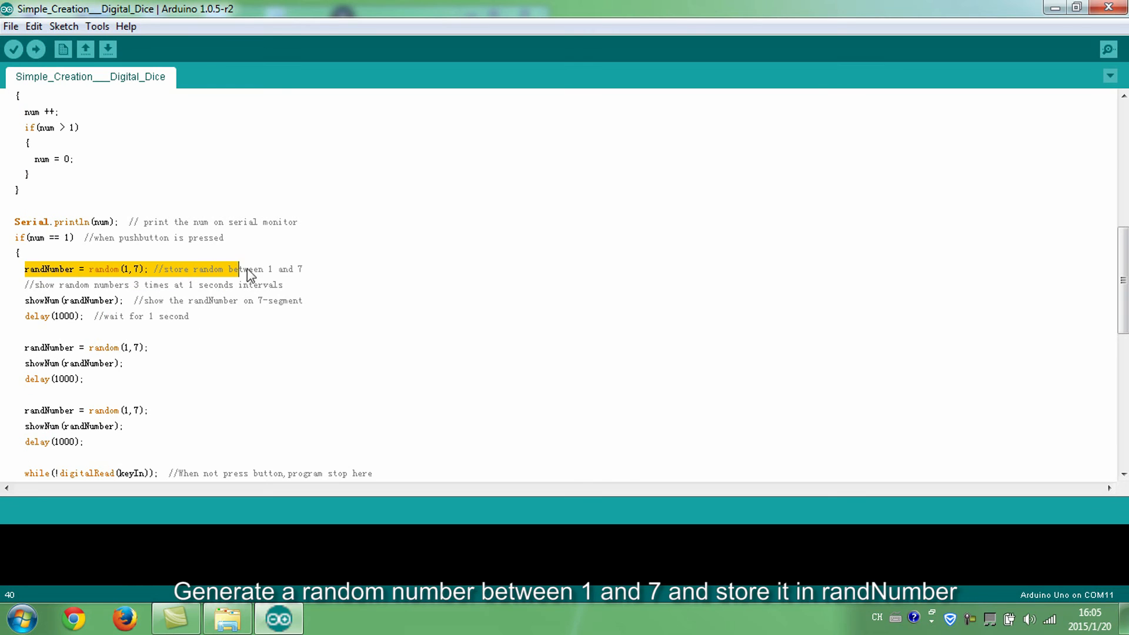
pyautogui.moveTo(245, 268); pyautogui.dragTo(302, 268)
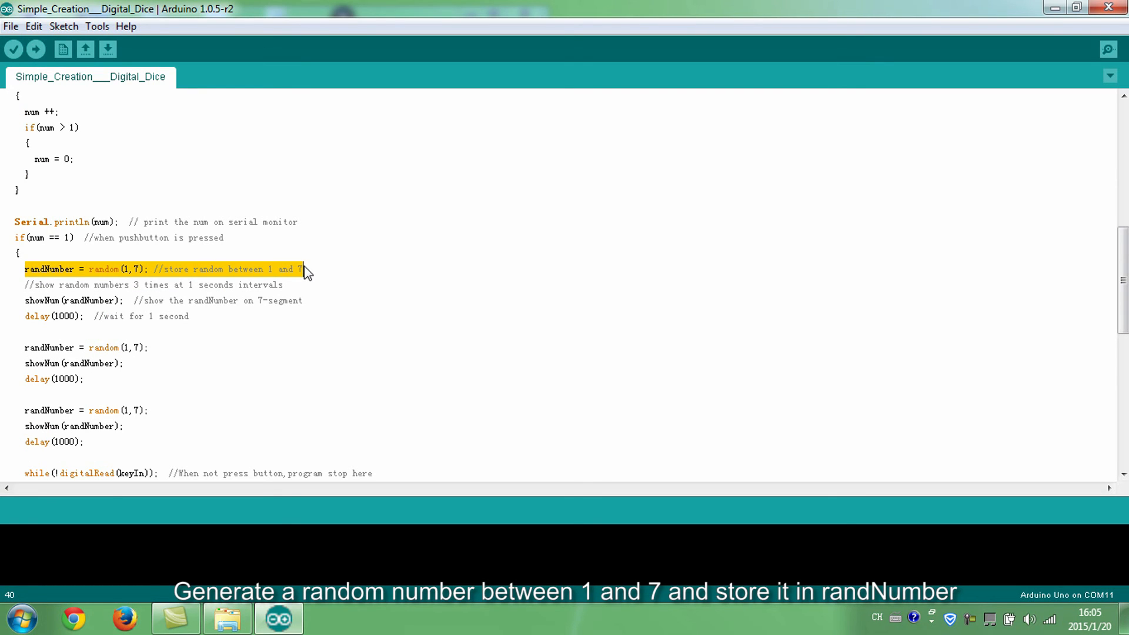
pyautogui.moveTo(332, 269)
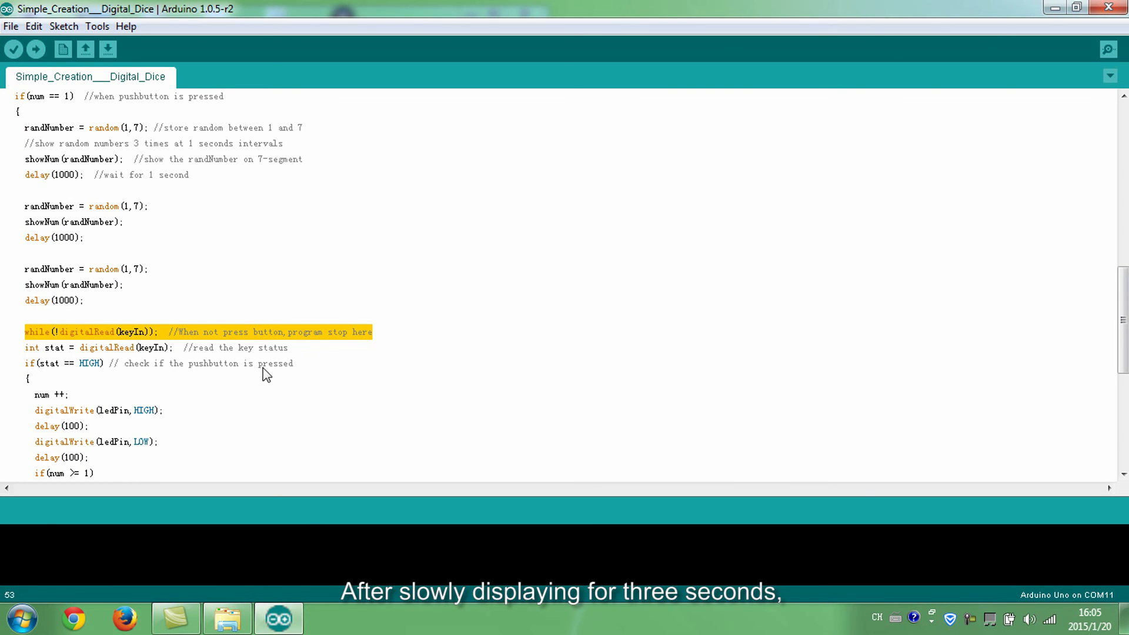
pyautogui.moveTo(319, 376)
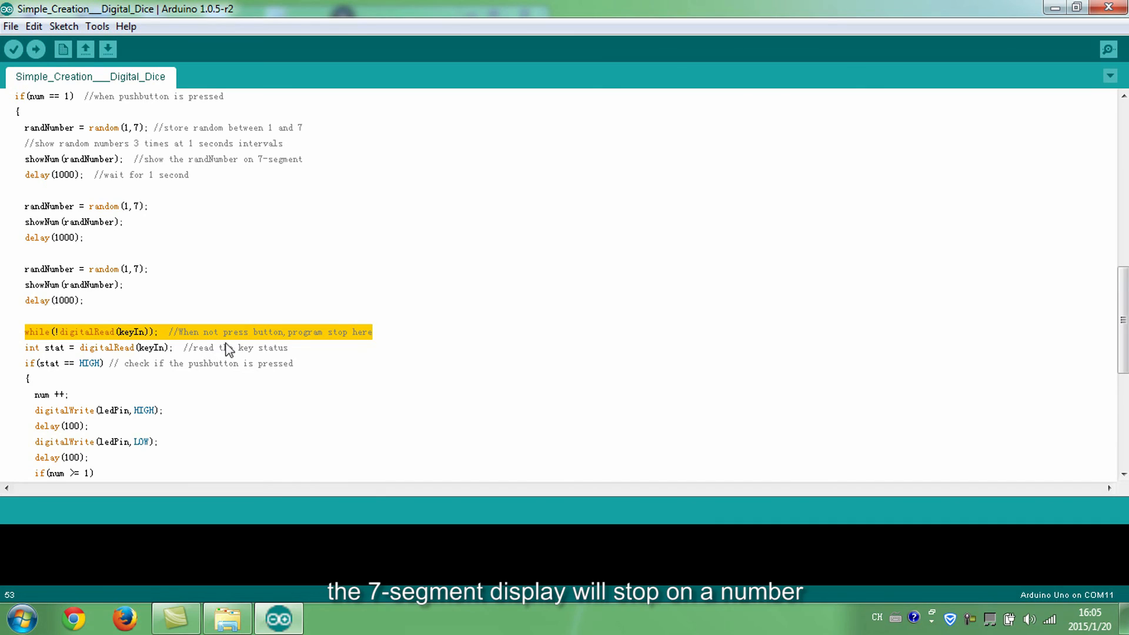
pyautogui.moveTo(280, 363)
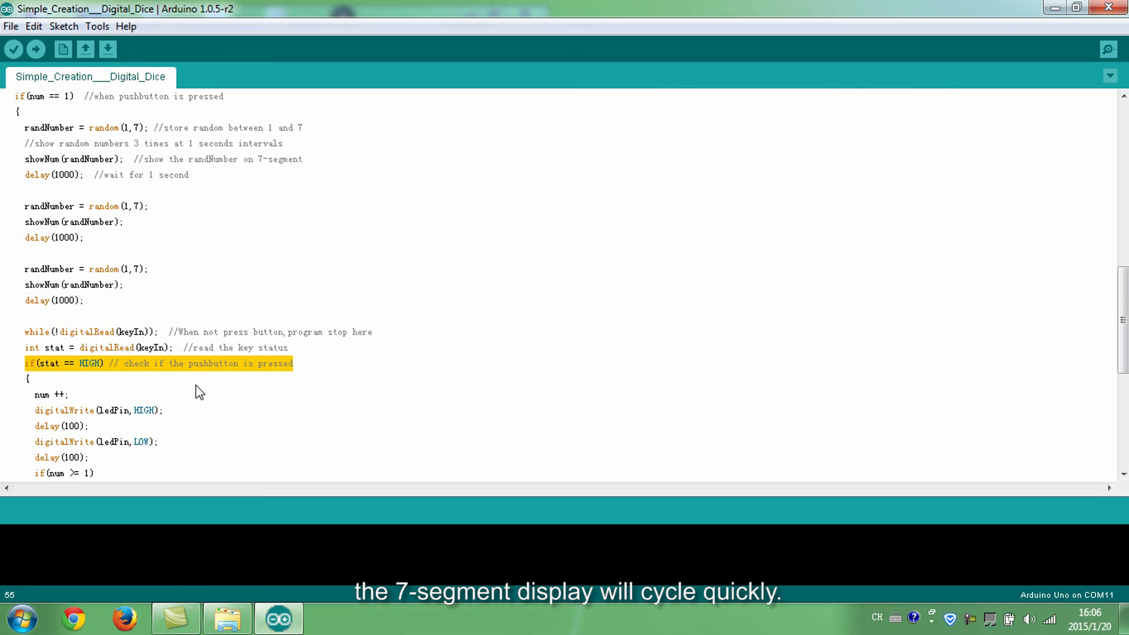
pyautogui.moveTo(176, 376)
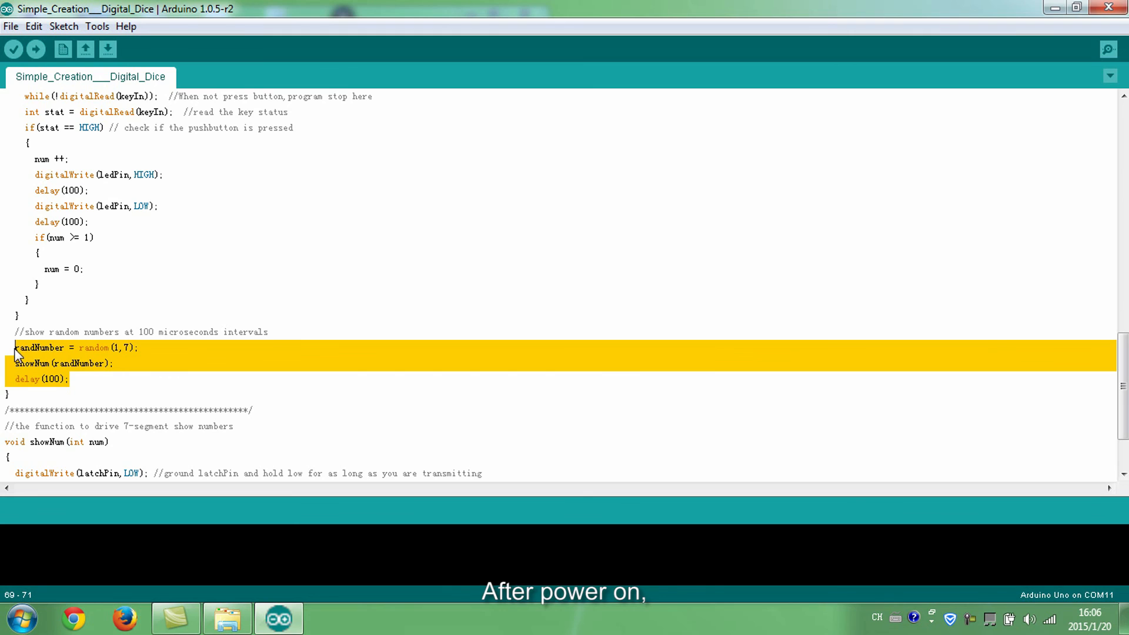
pyautogui.moveTo(196, 365)
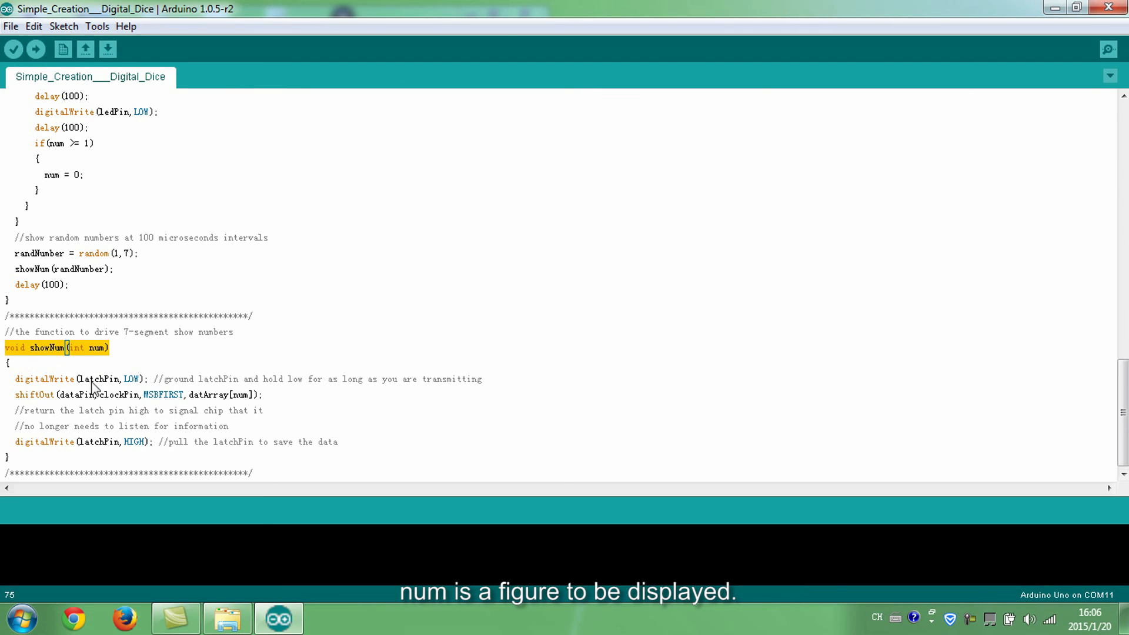
pyautogui.click(13, 49)
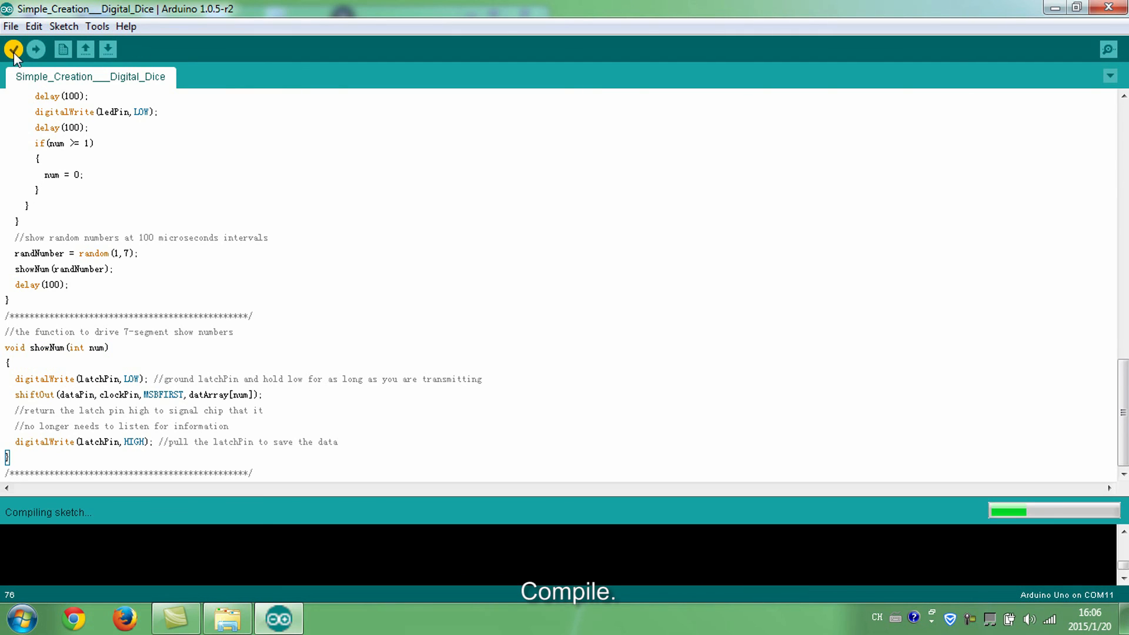